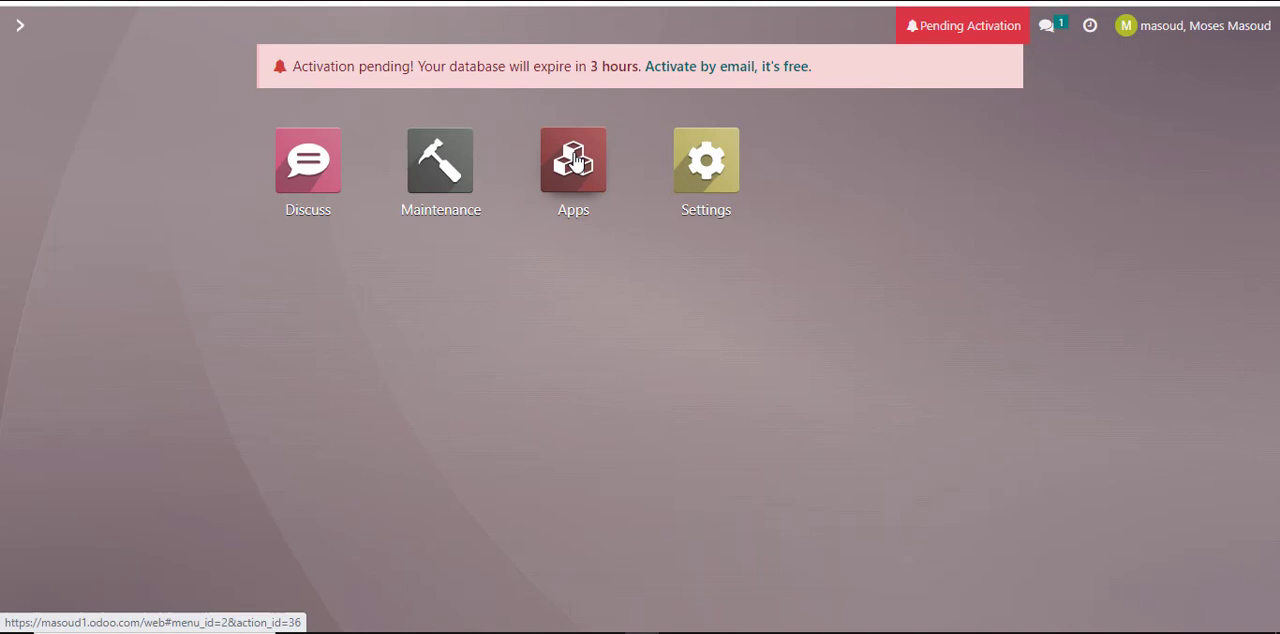
mouse_move(484, 250)
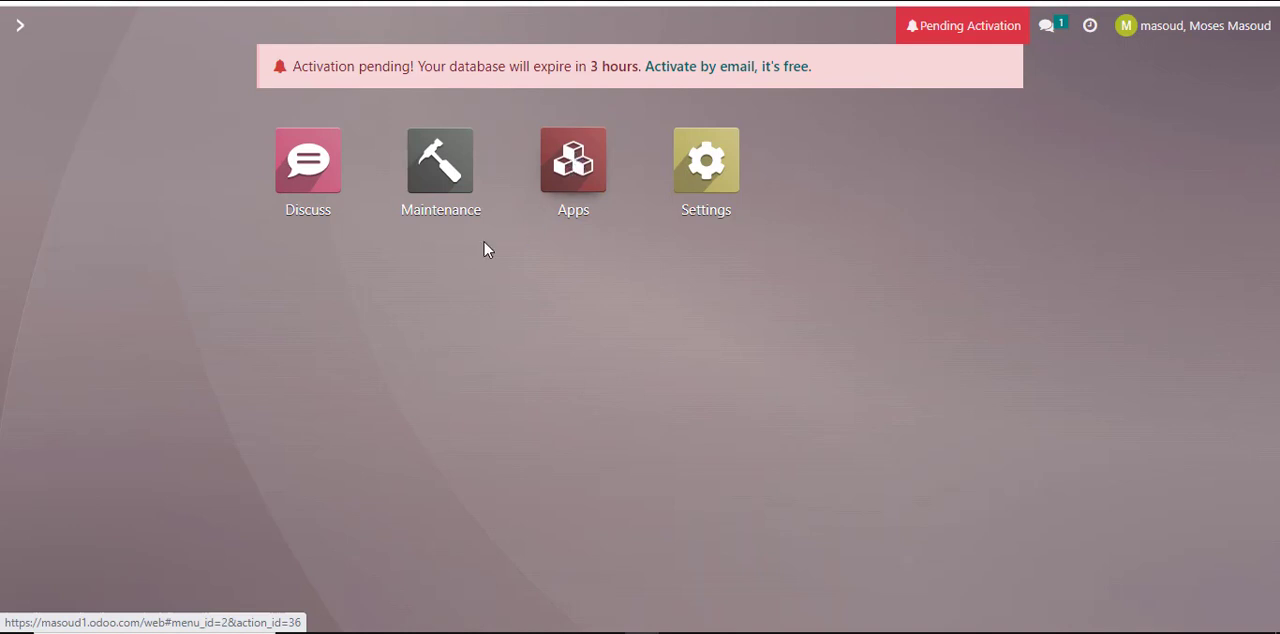
mouse_move(440, 164)
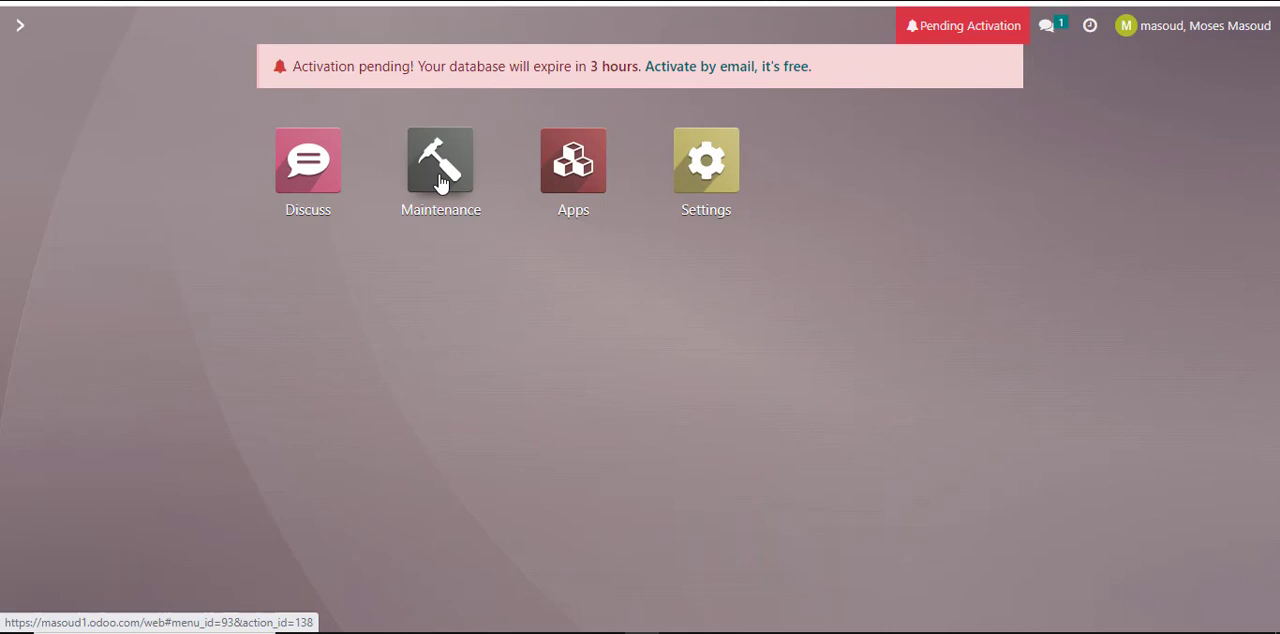
Step: Launch the Maintenance app from the Odoo home dashboard
left_click(440, 160)
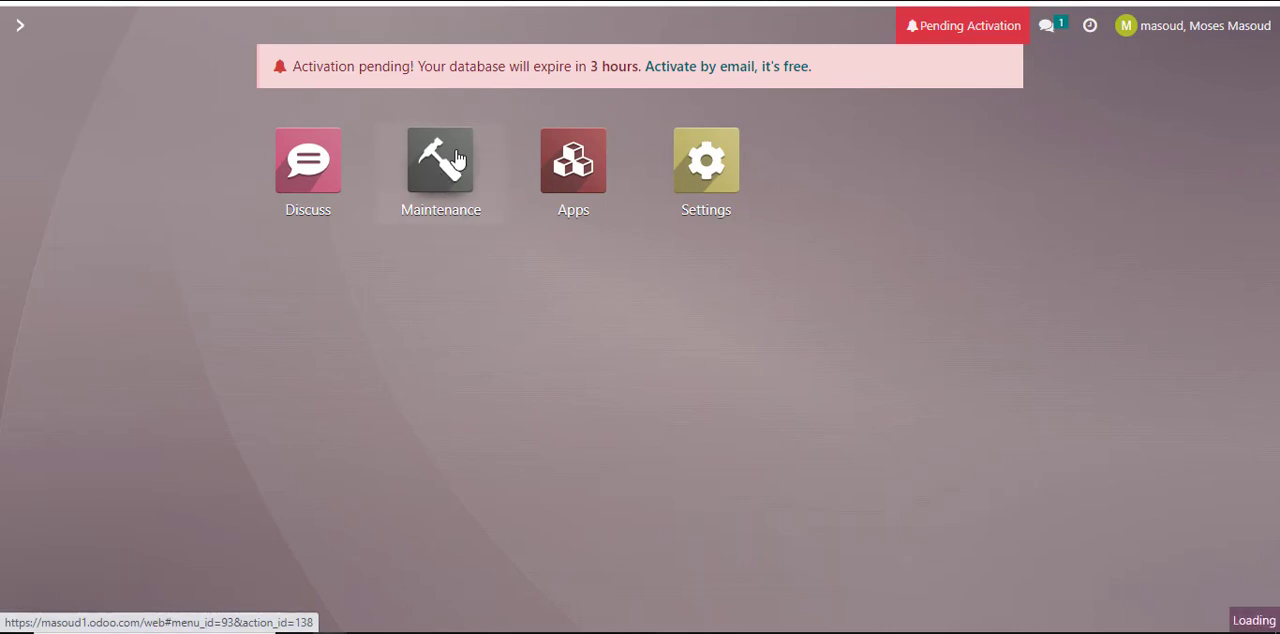
Step: Show the Maintenance Requests calendar for the week of March 19–25, 2023
left_click(440, 160)
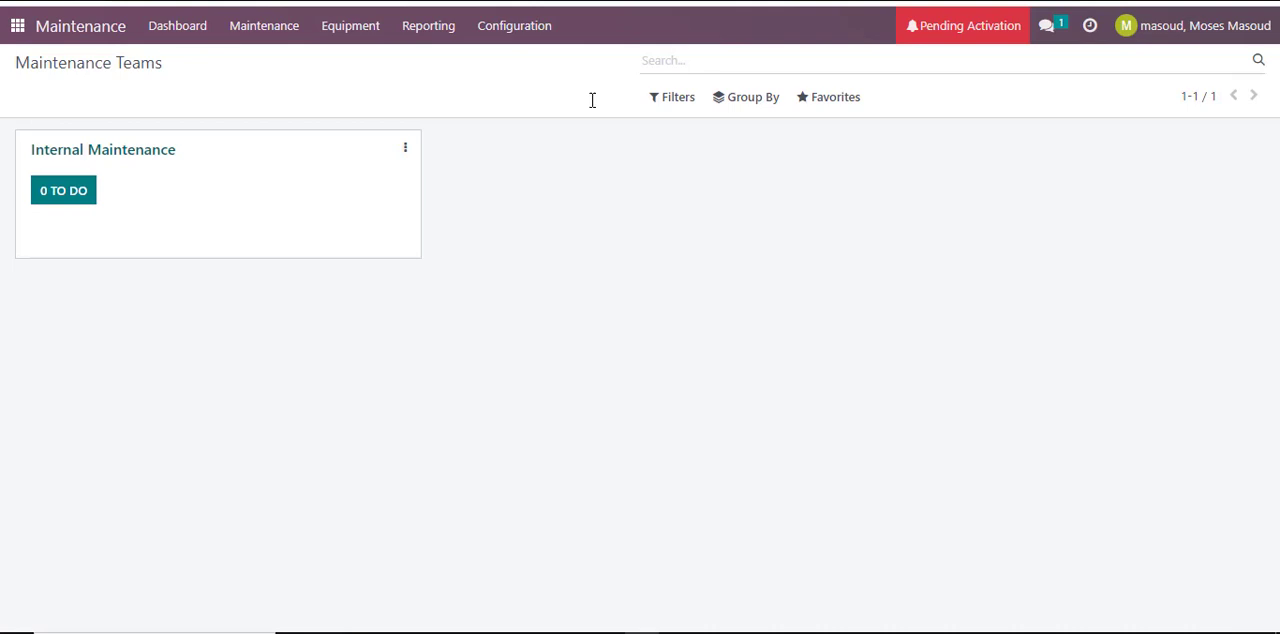
mouse_move(264, 24)
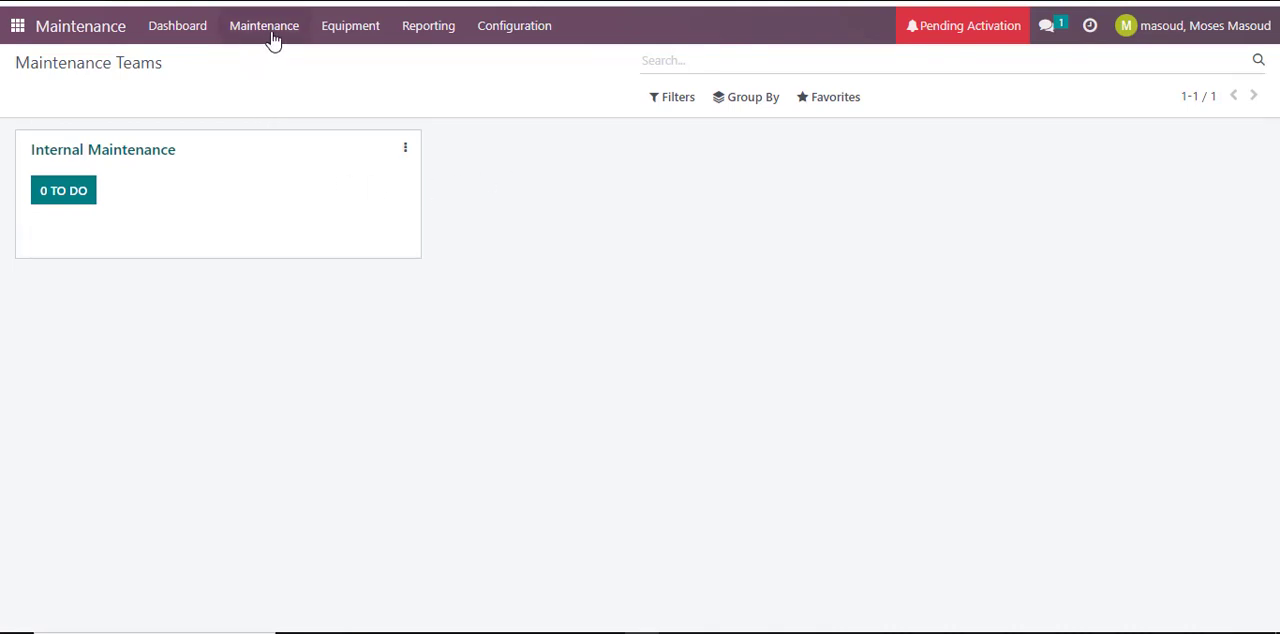
left_click(264, 24)
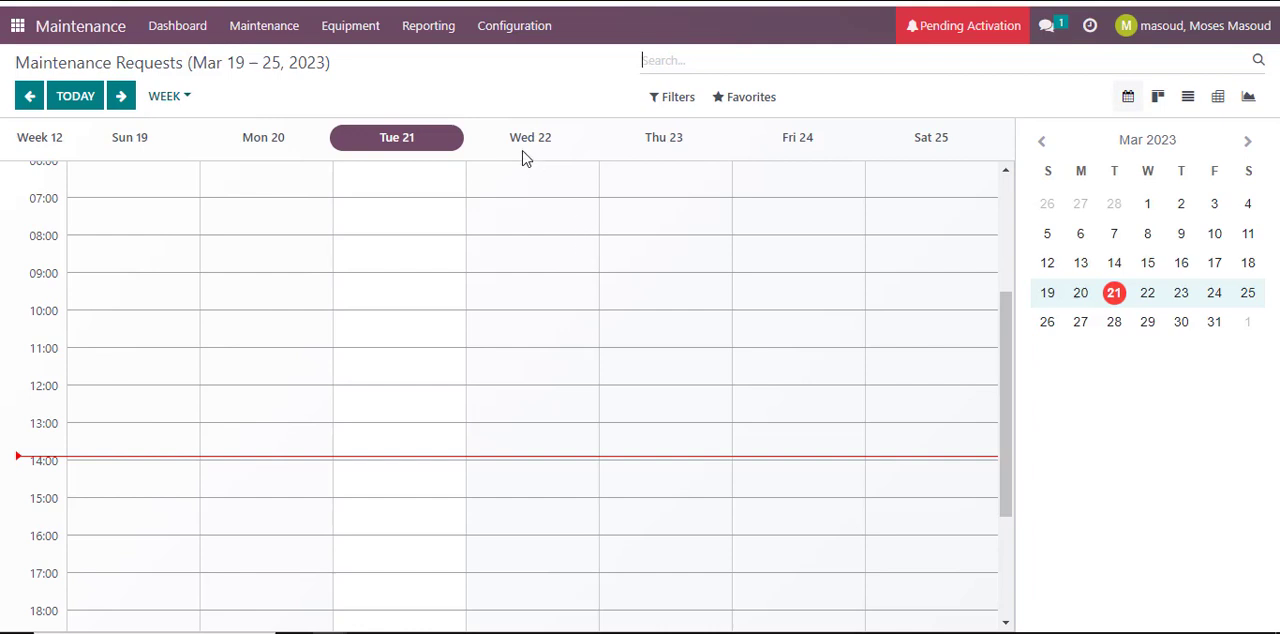
mouse_move(556, 152)
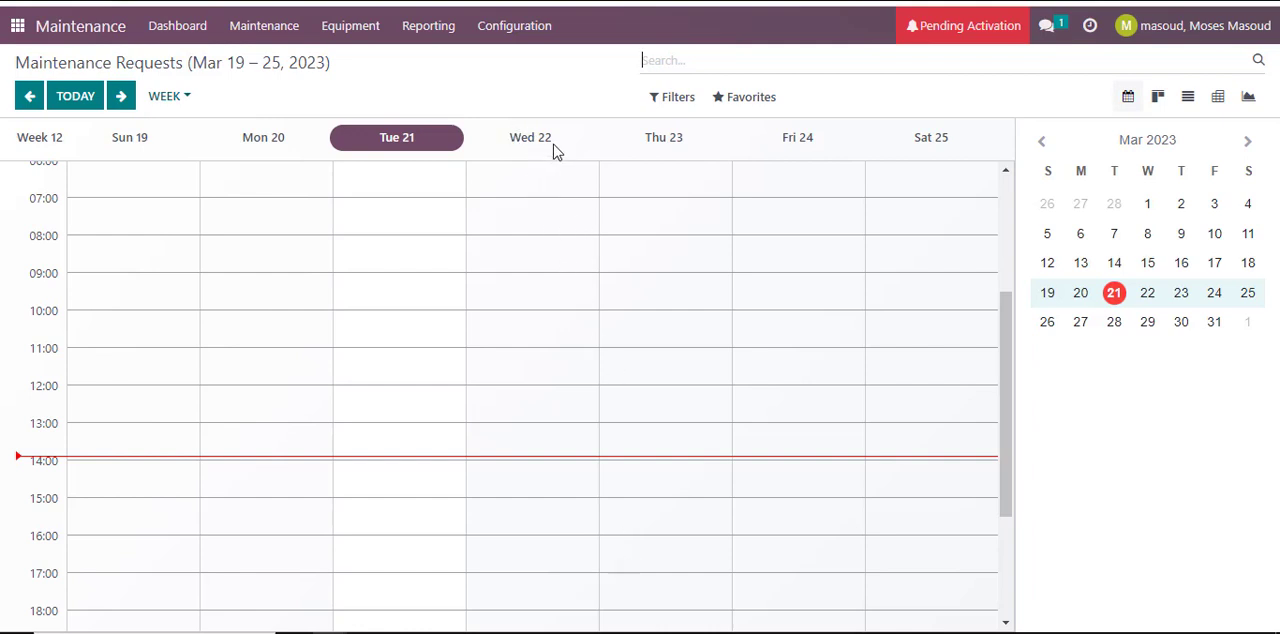
mouse_move(520, 332)
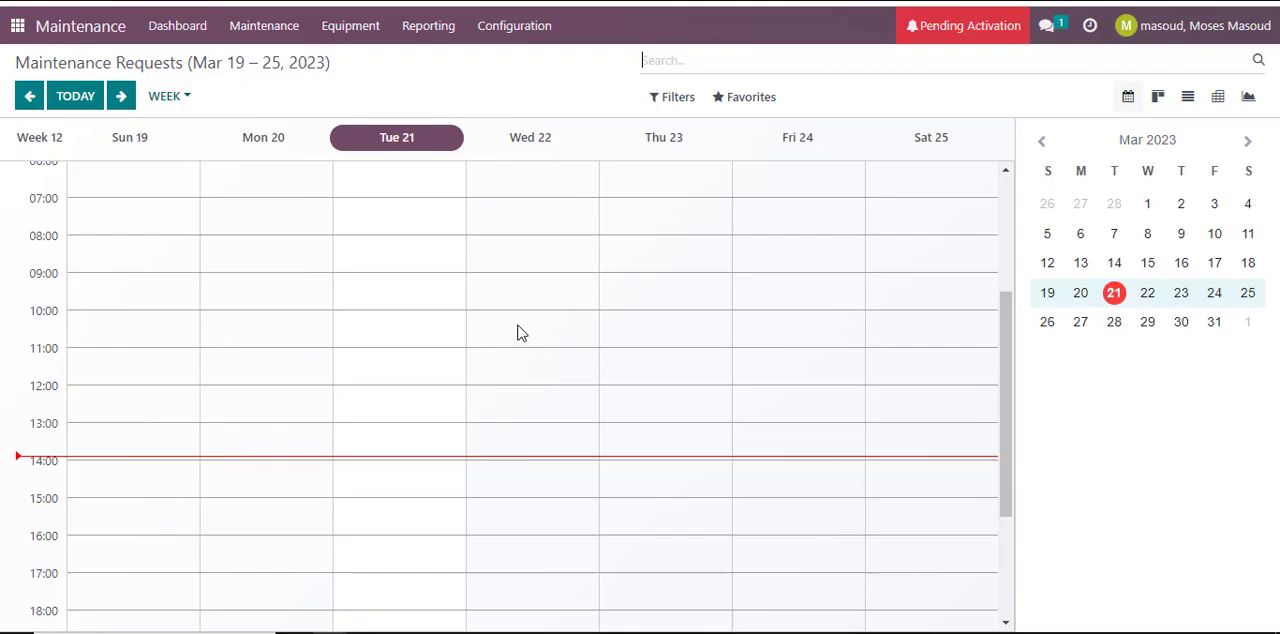
Step: Start a new request 'Stock taking' on Wednesday 22 around 10:15 and edit its form
left_click(520, 332)
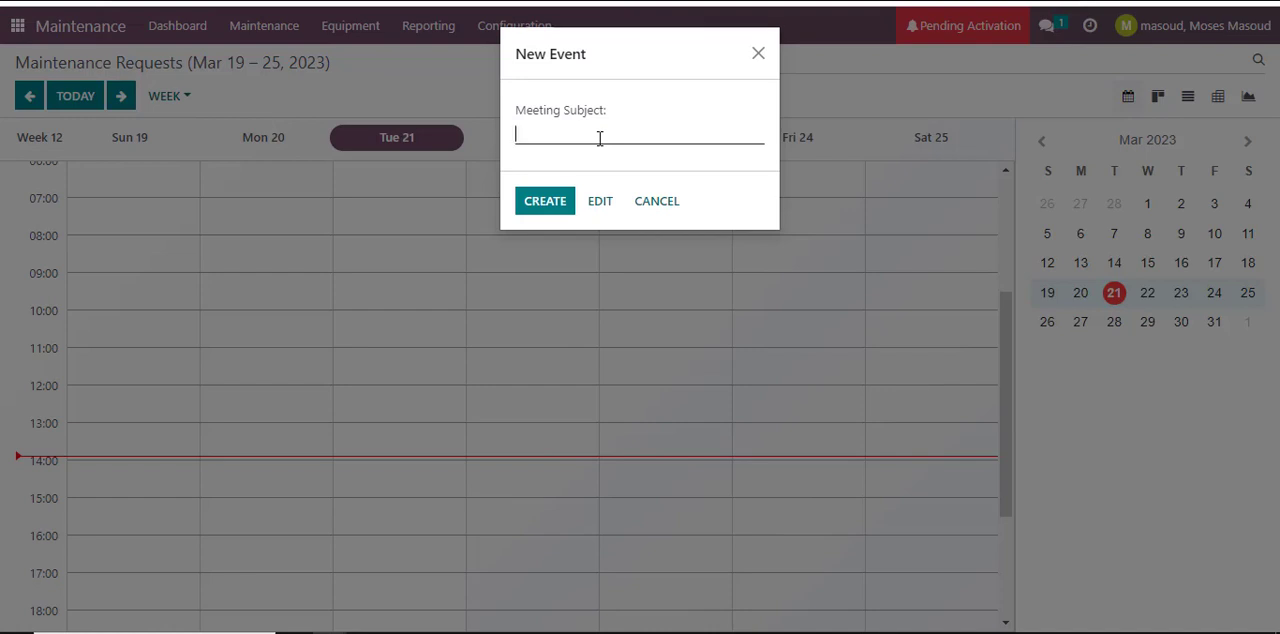
left_click(656, 200)
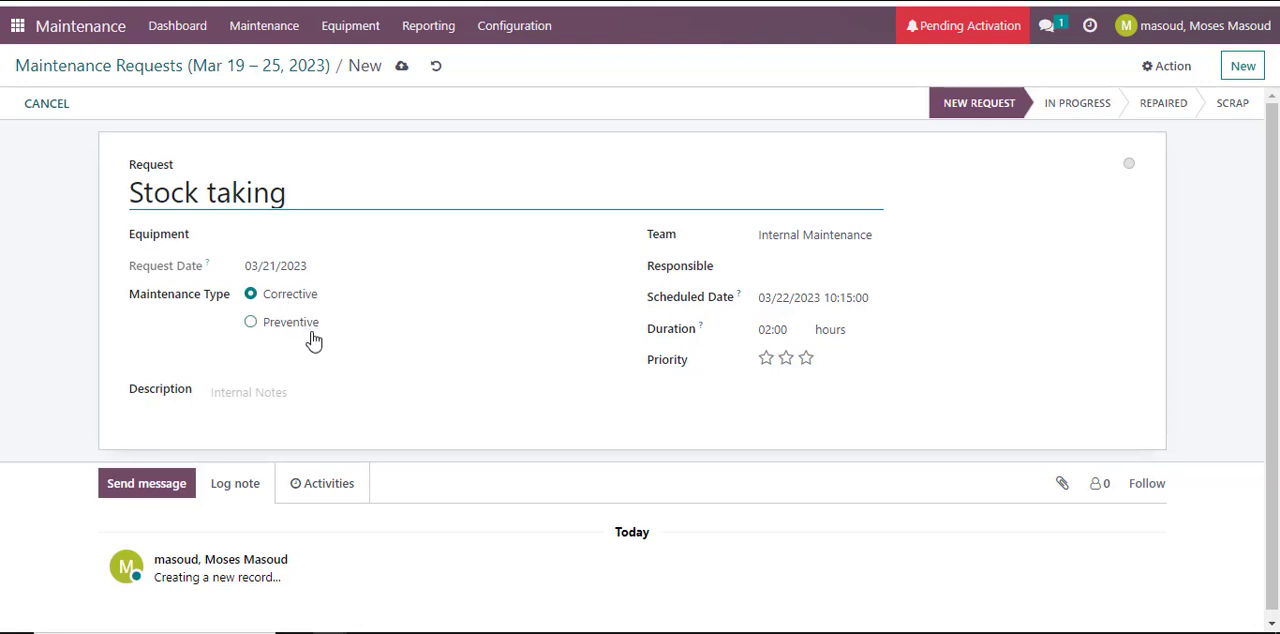
mouse_move(310, 340)
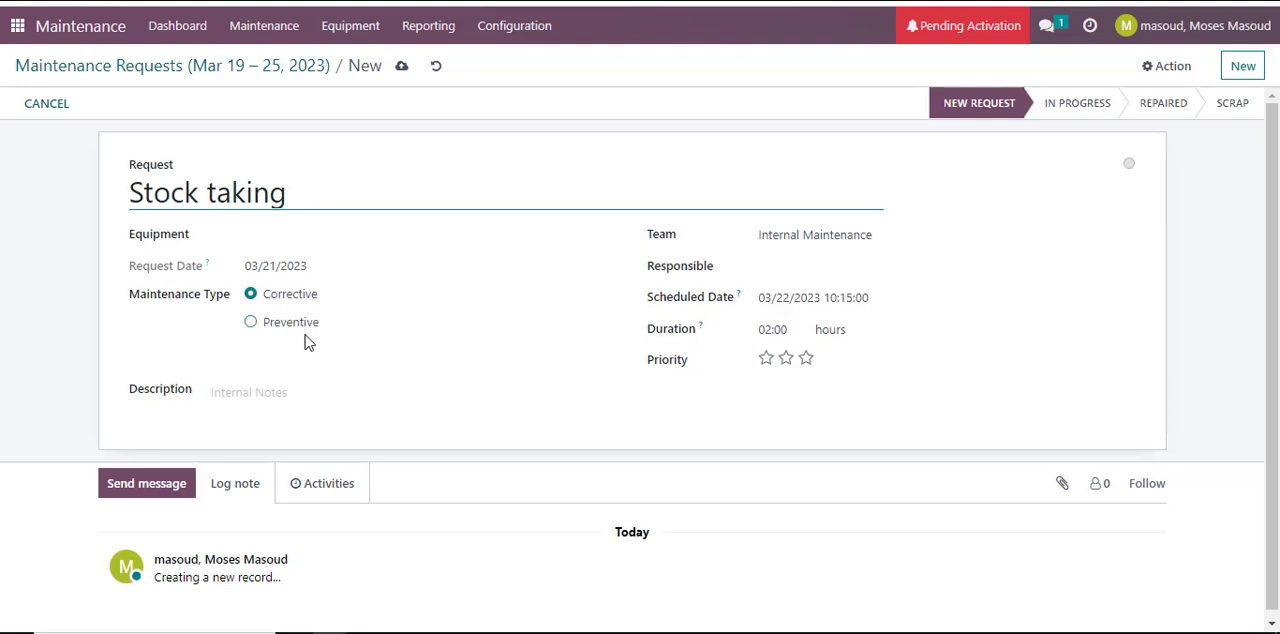
Step: Mark the request Preventive with three-star priority and select its duration for editing
left_click(252, 322)
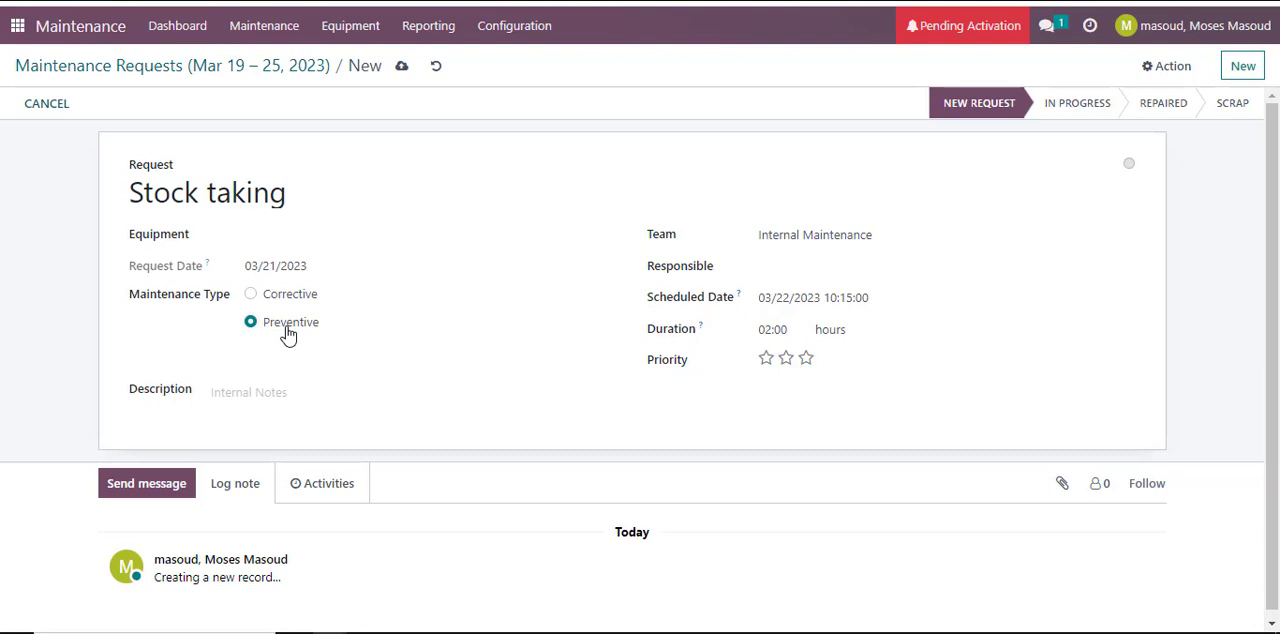
left_click(806, 358)
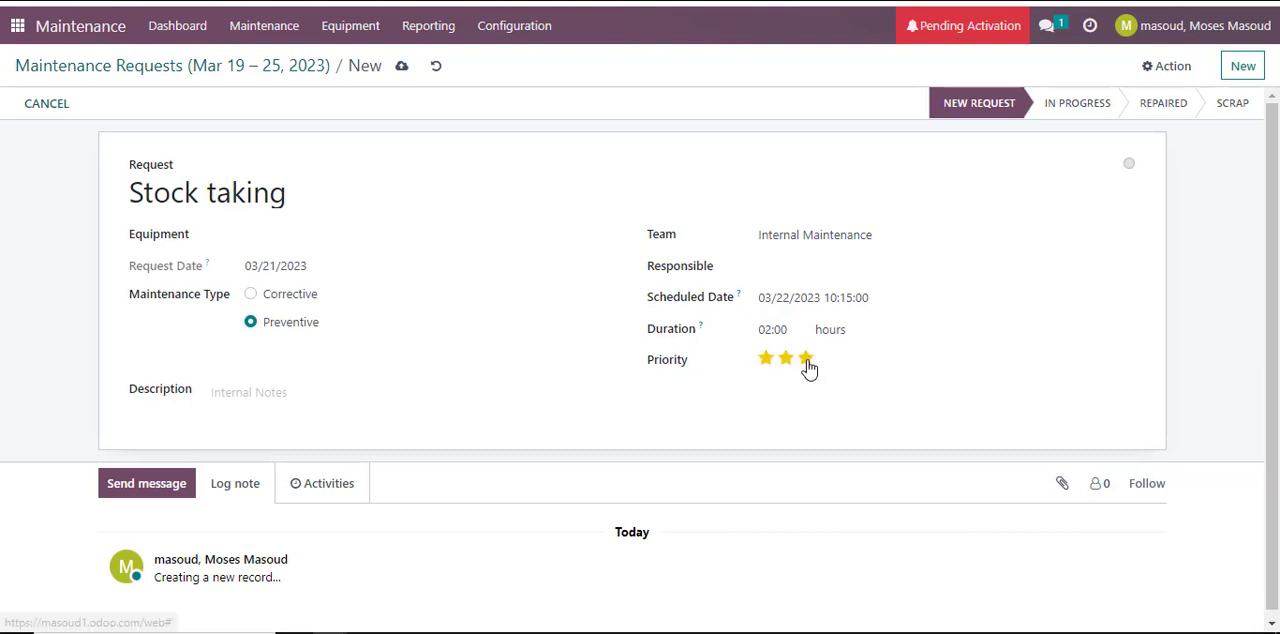
left_click(806, 358)
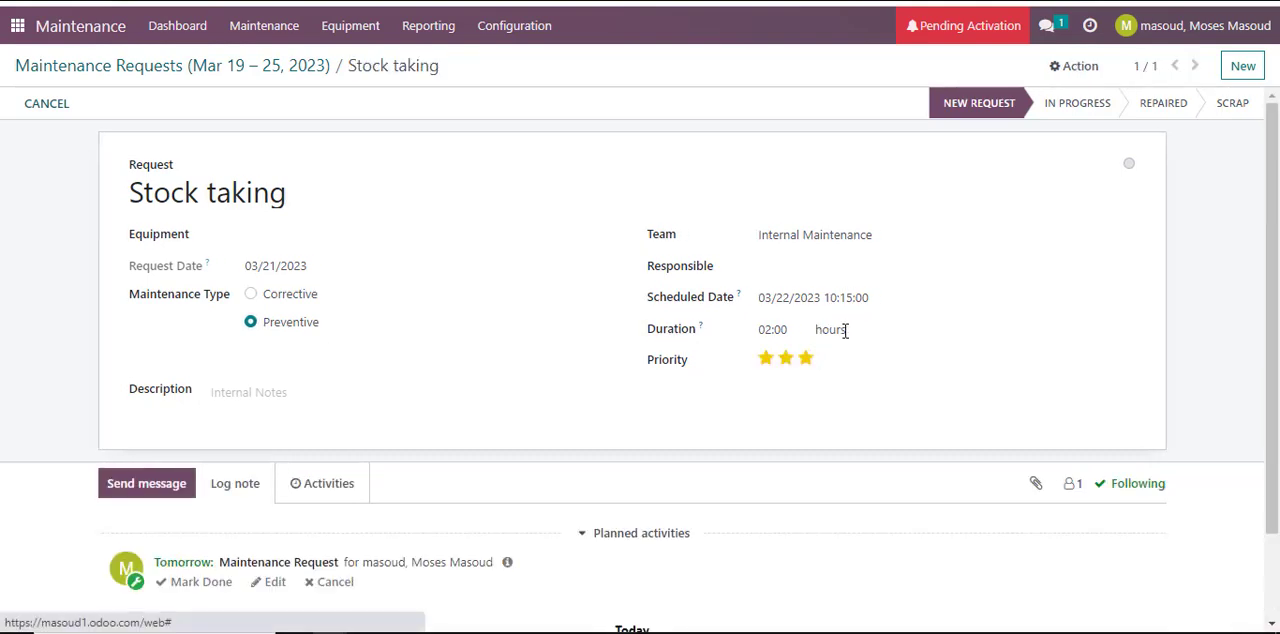
left_click(776, 328)
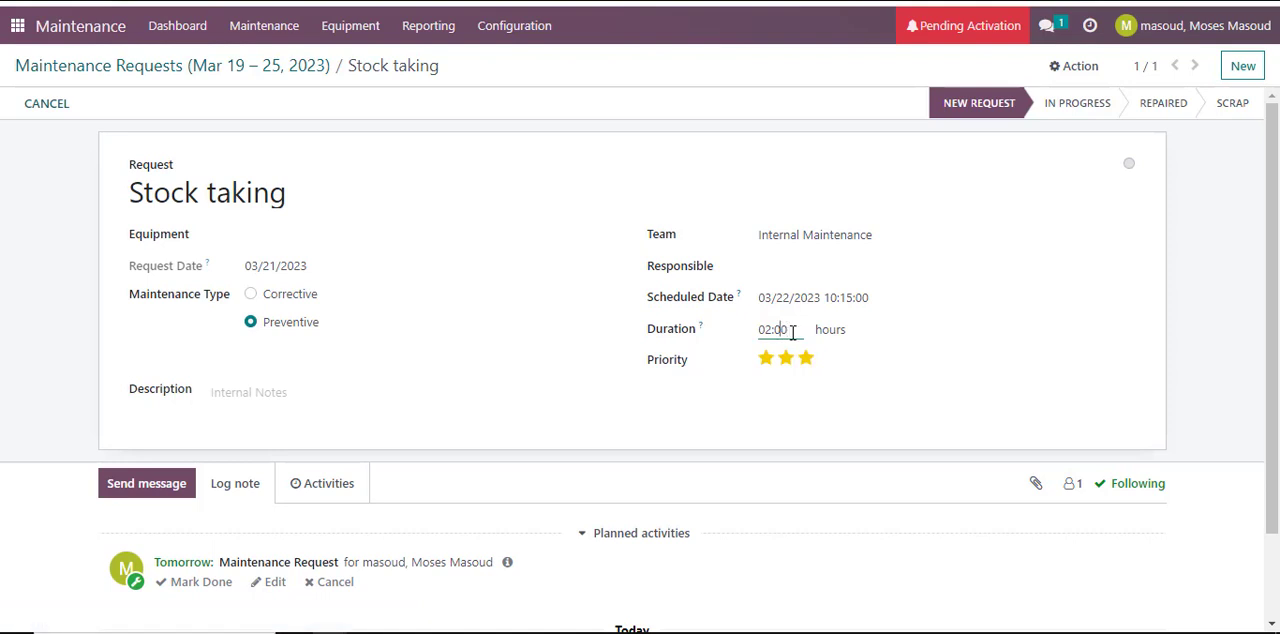
double_click(776, 328)
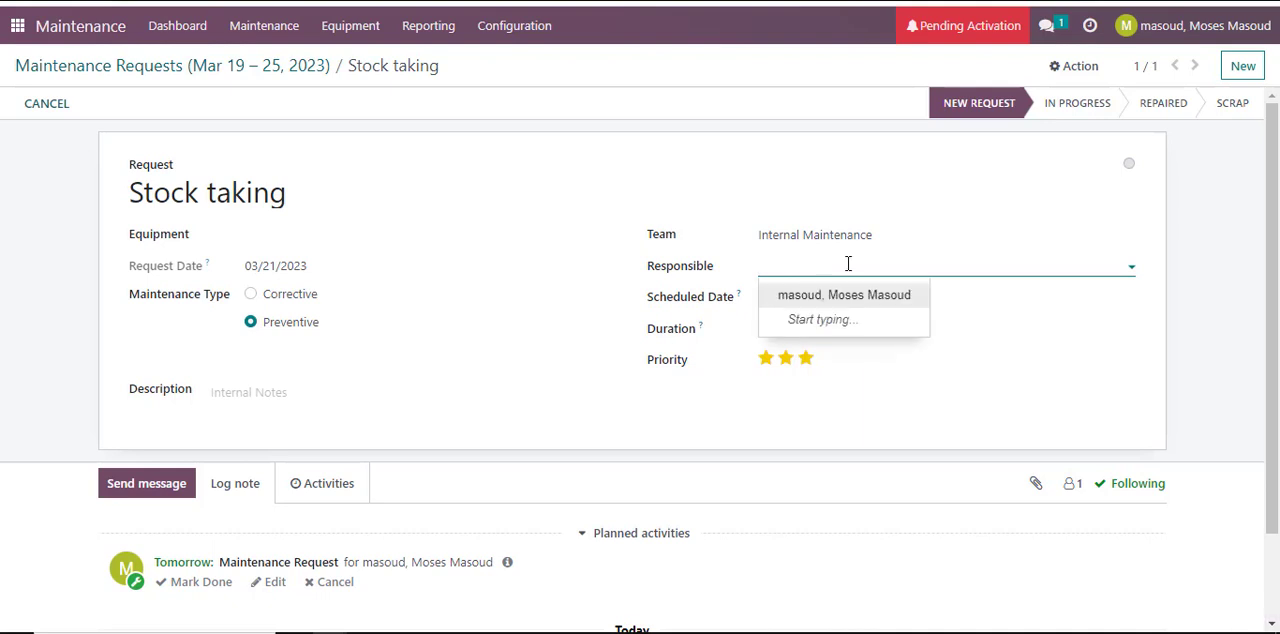
mouse_move(772, 266)
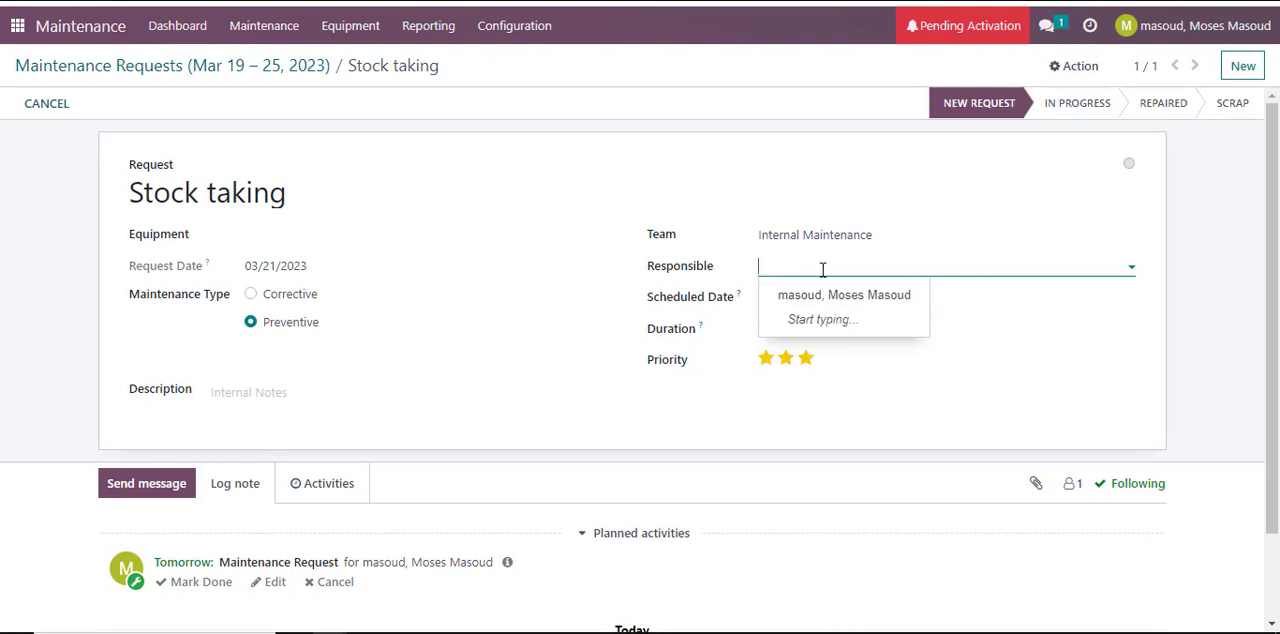
mouse_move(844, 294)
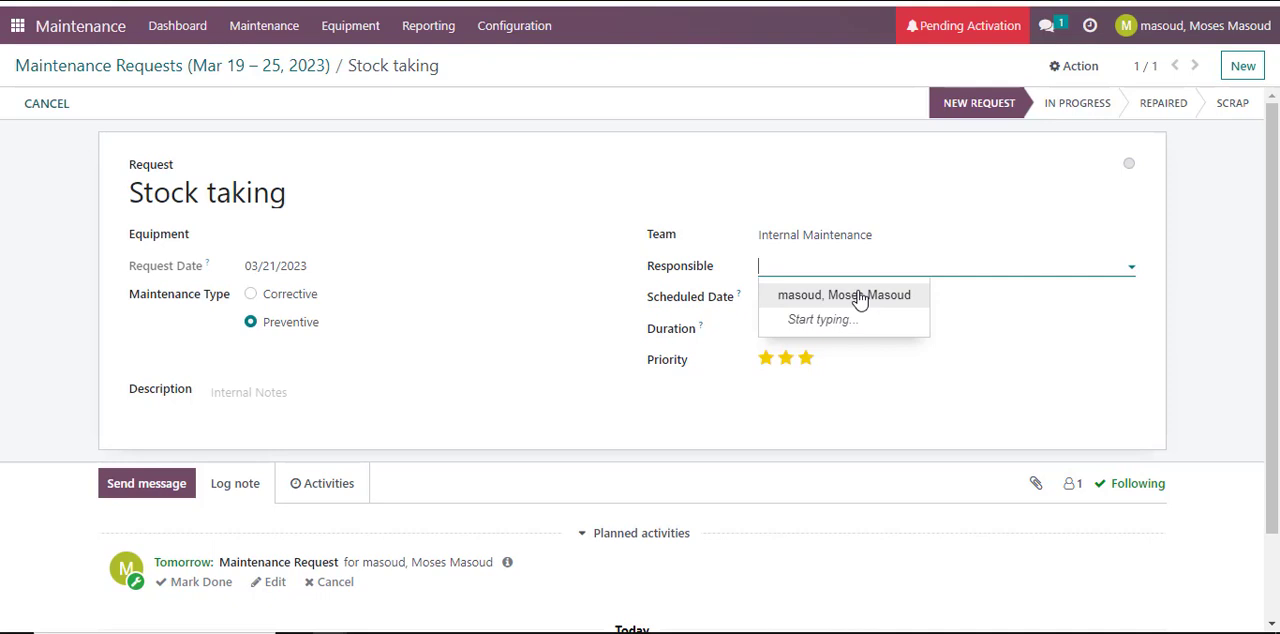
left_click(844, 294)
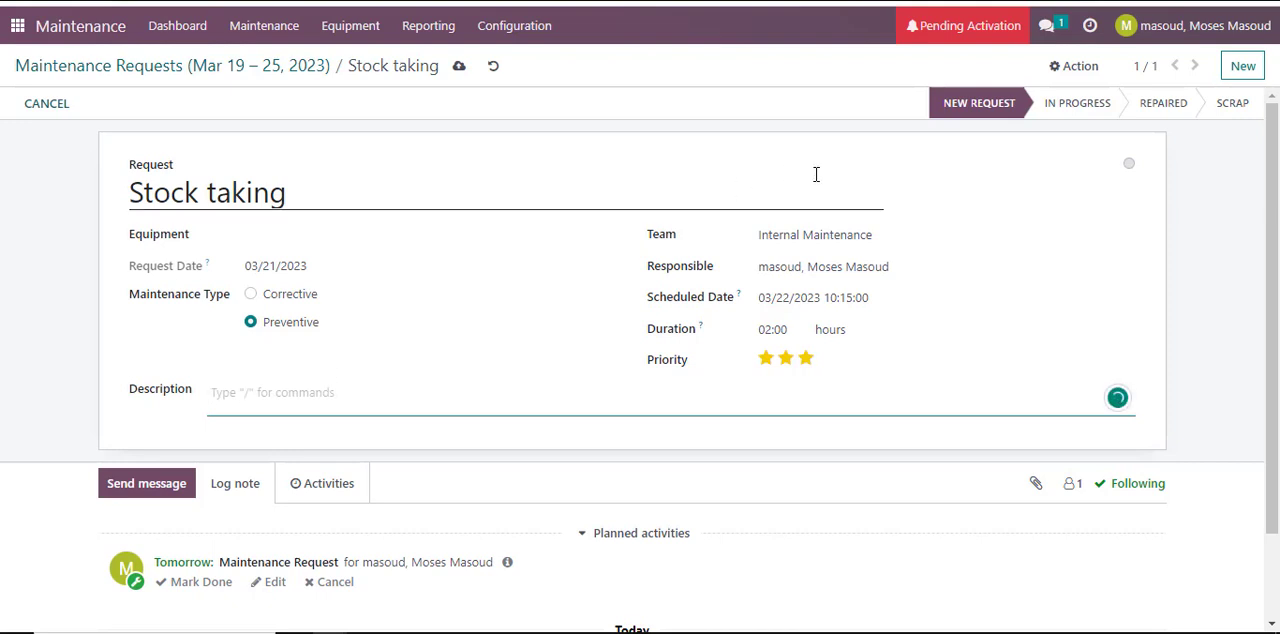
mouse_move(444, 340)
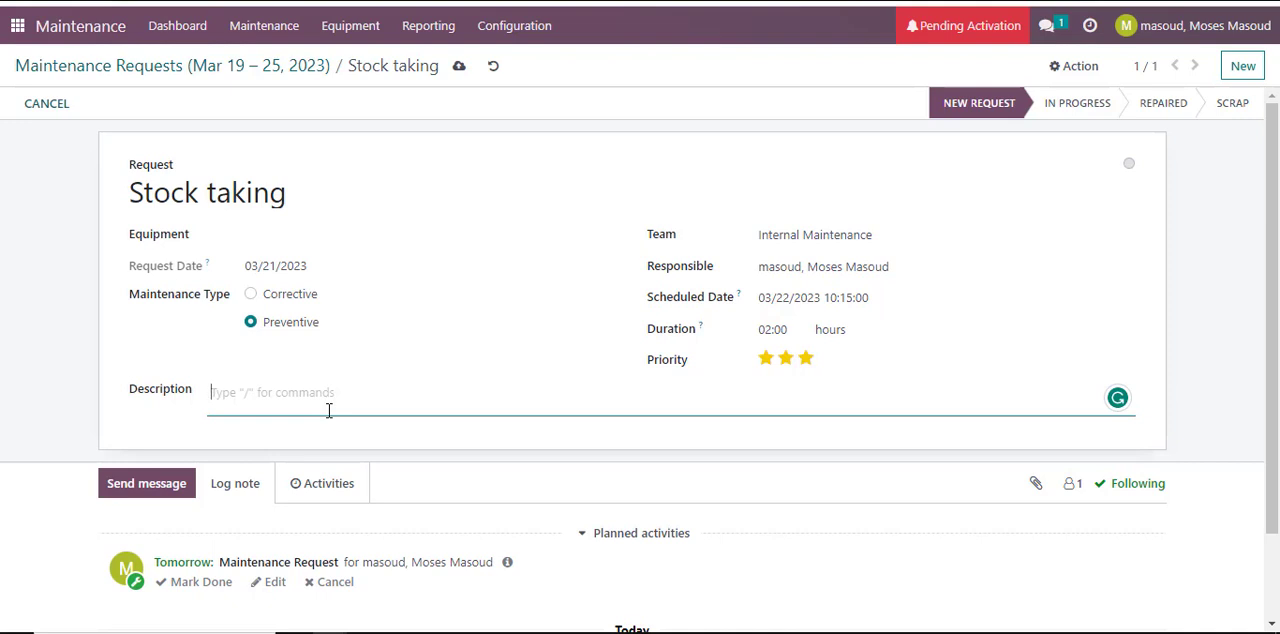
type("Stock")
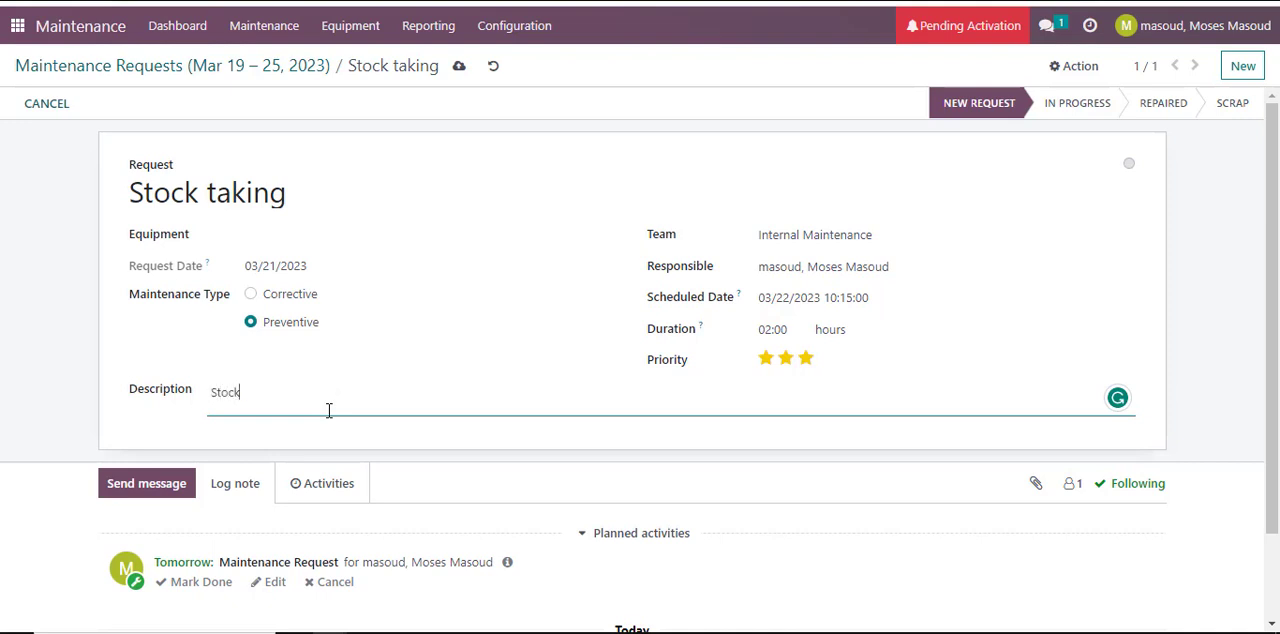
type("taking")
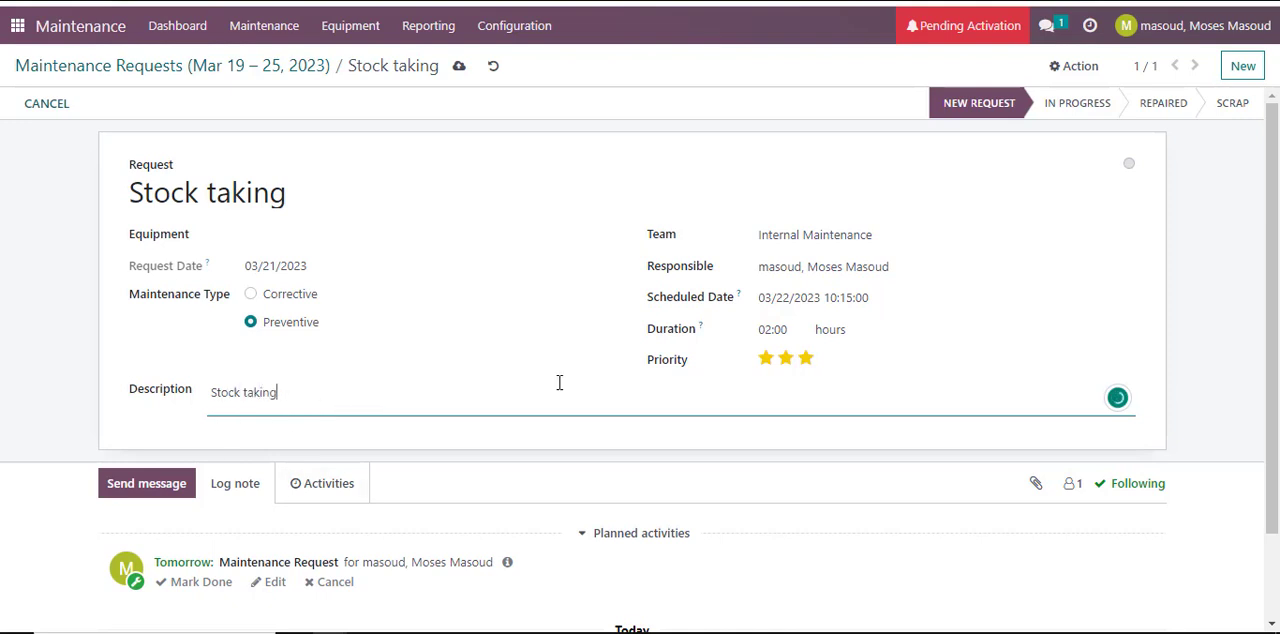
scroll("down", 3)
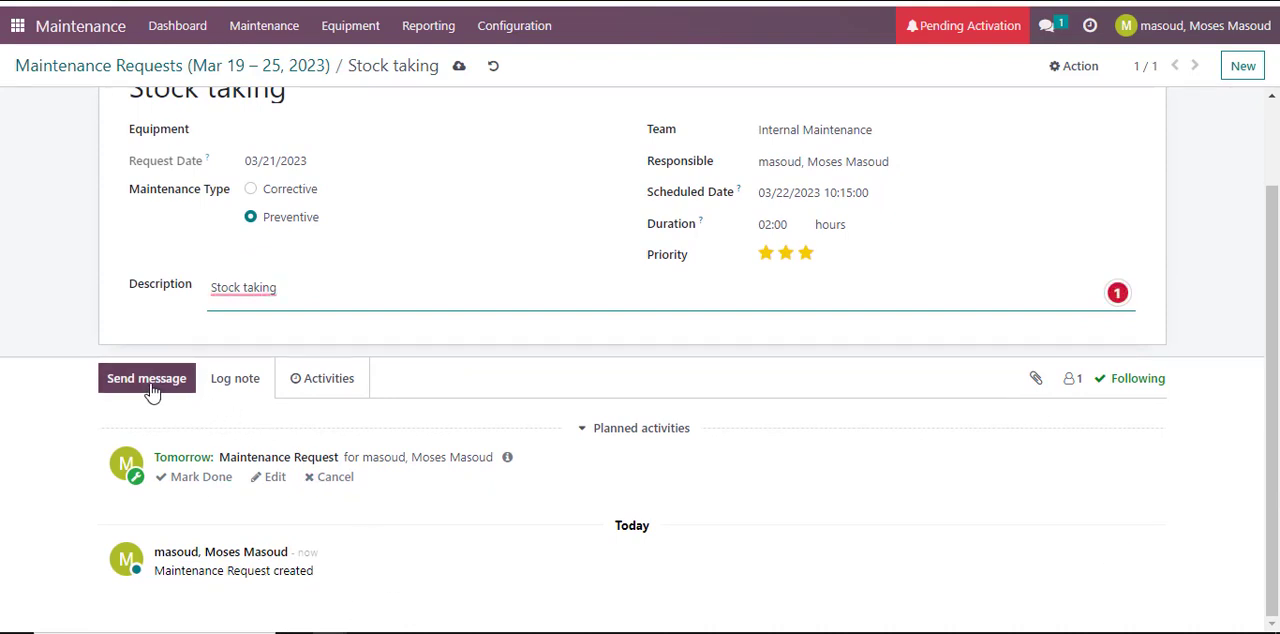
mouse_move(152, 390)
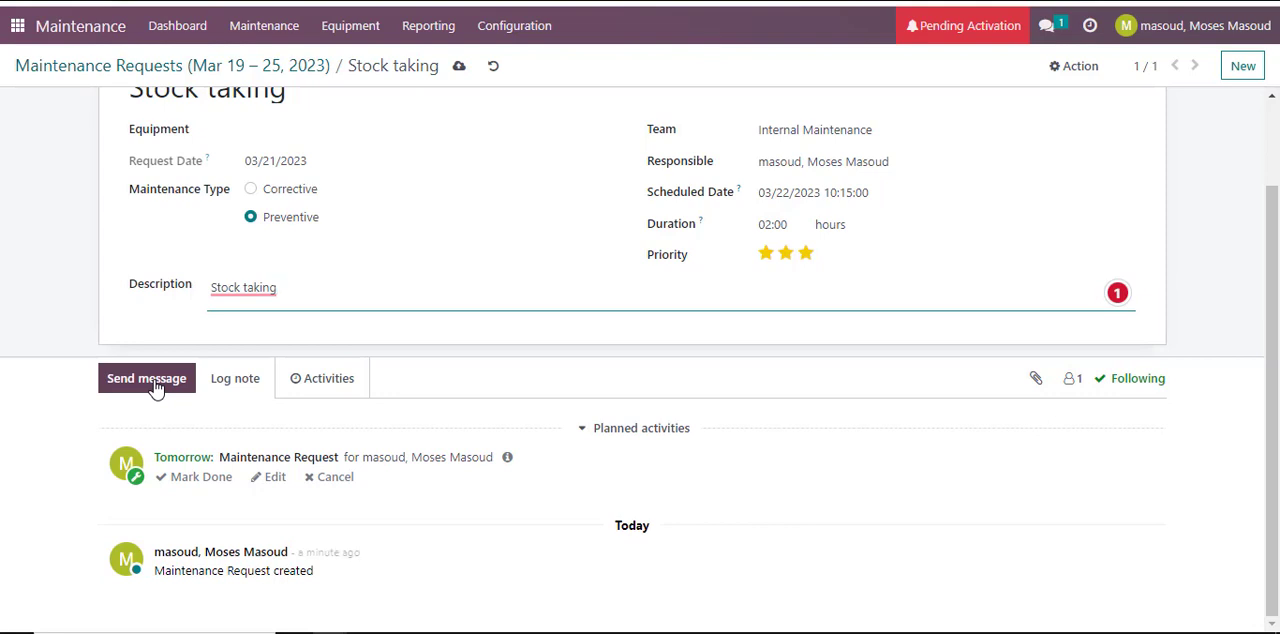
Step: Save the request and begin a Send message draft to its followers in the chatter
left_click(260, 288)
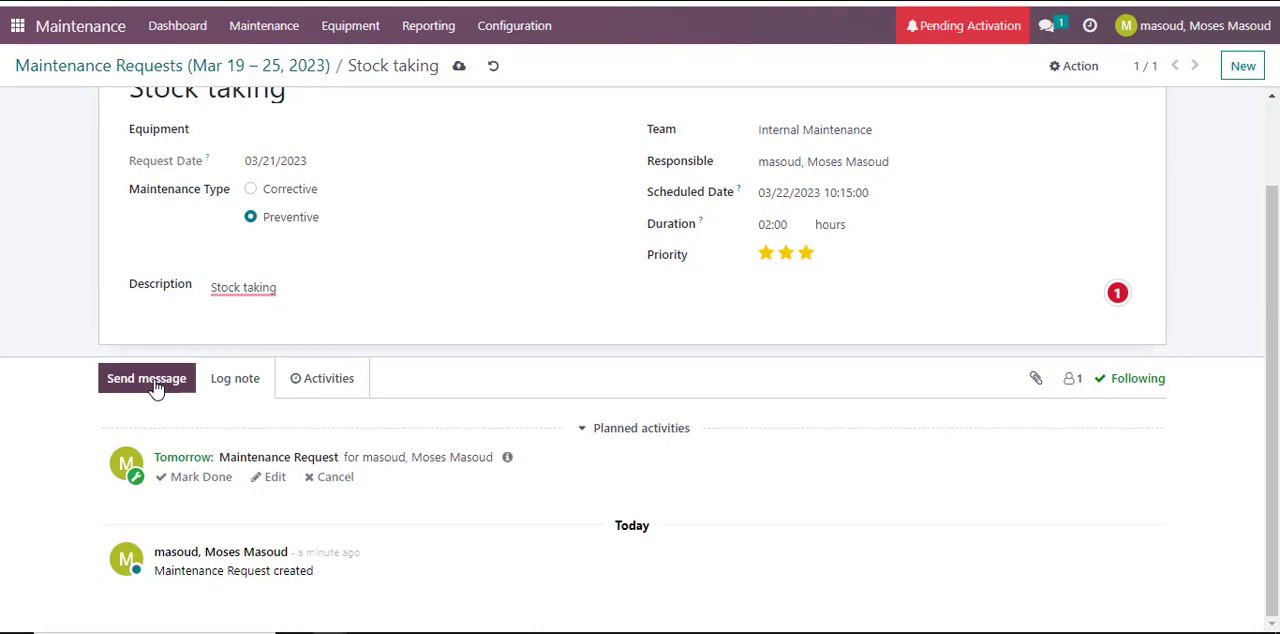
left_click(146, 378)
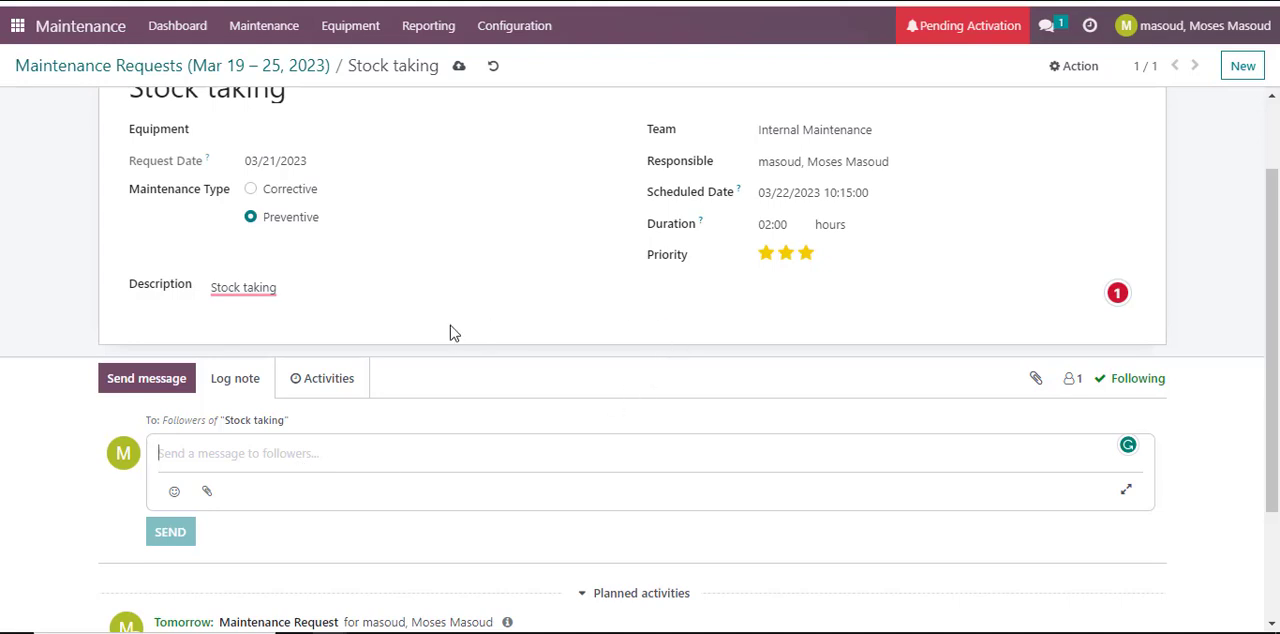
scroll("up", 3)
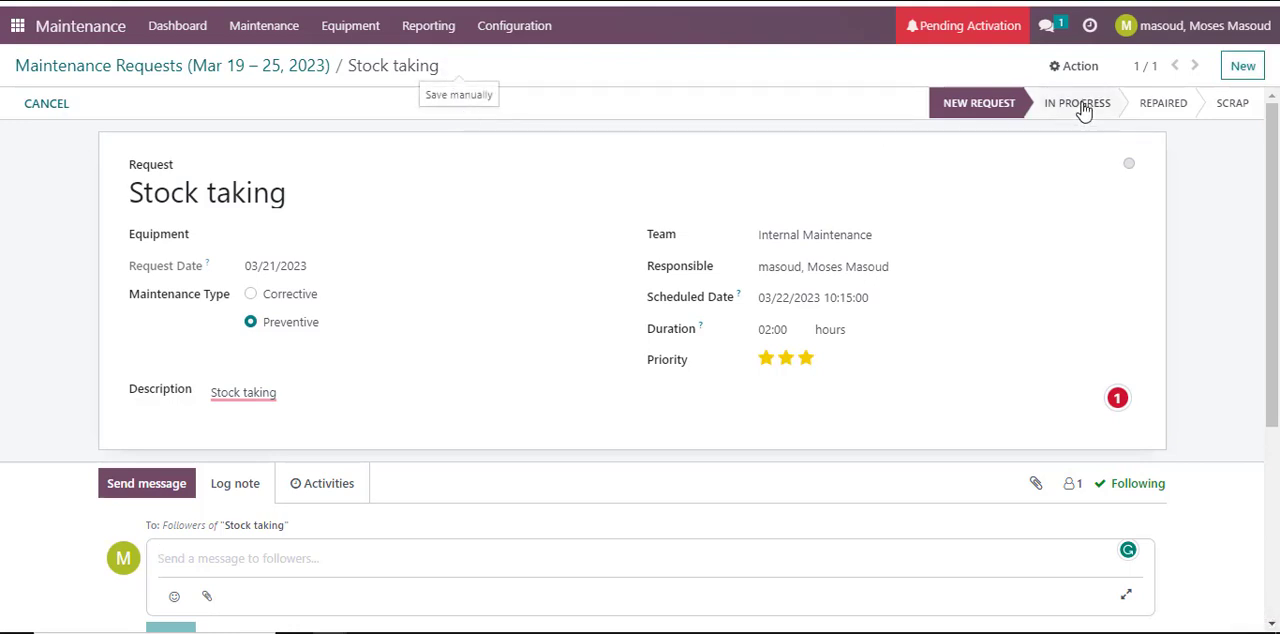
Step: Advance the request to In Progress, then Repaired, then Scrap via the status bar
left_click(1076, 102)
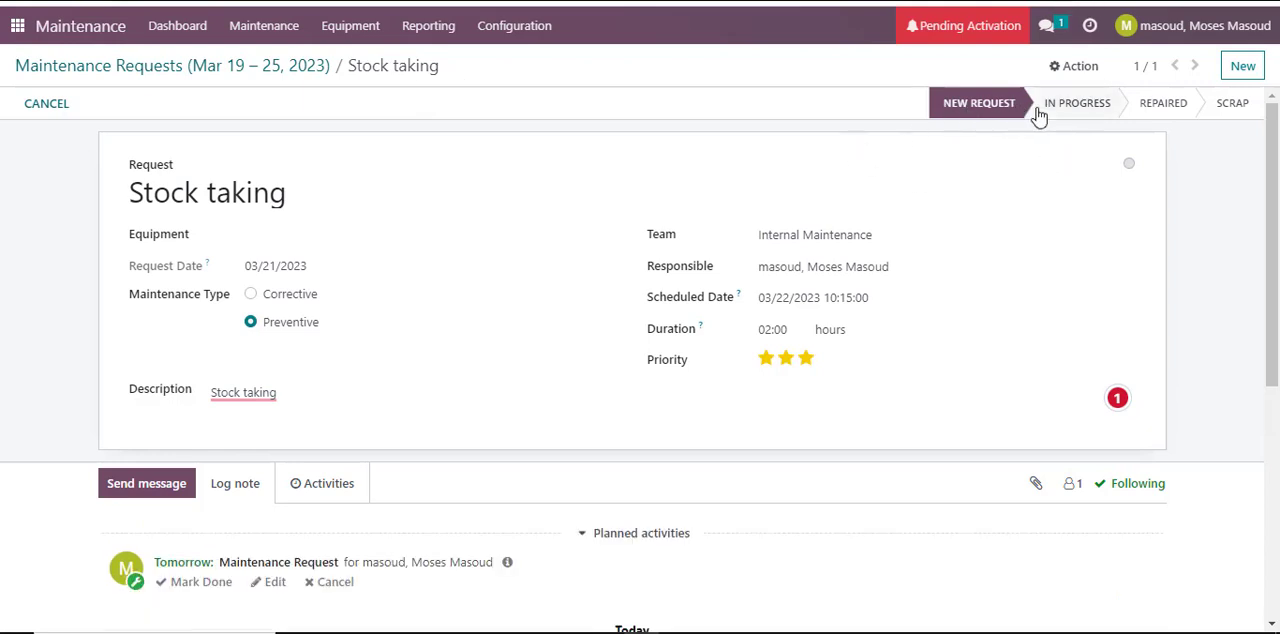
left_click(1076, 104)
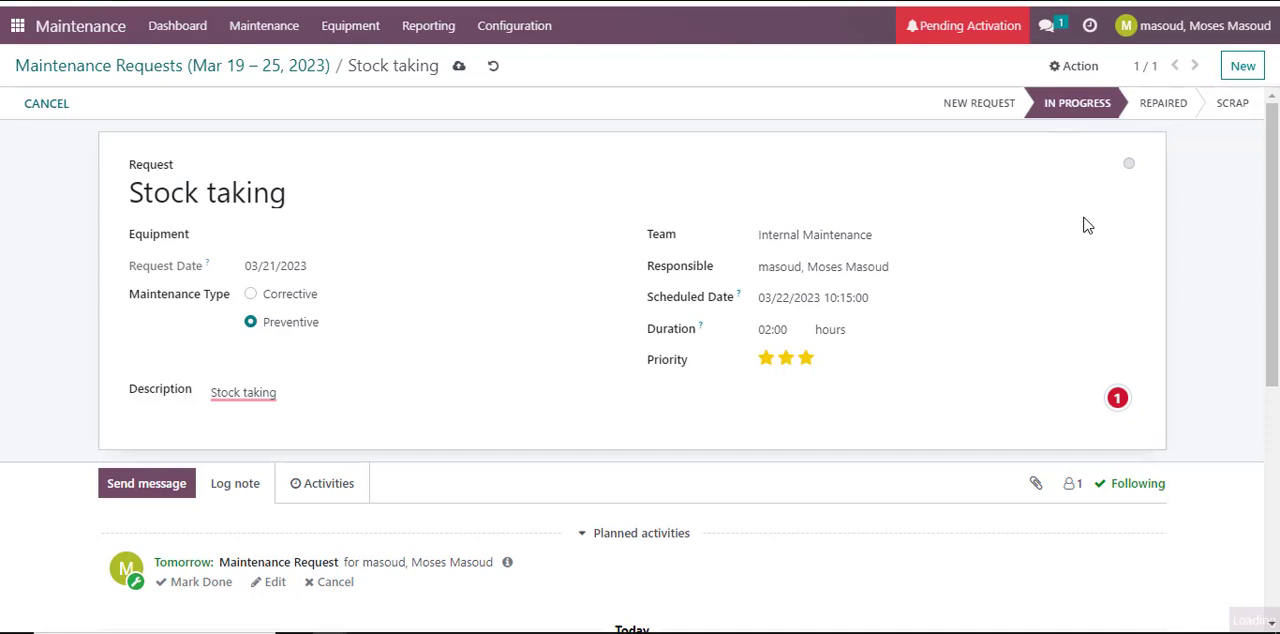
scroll("down", 3)
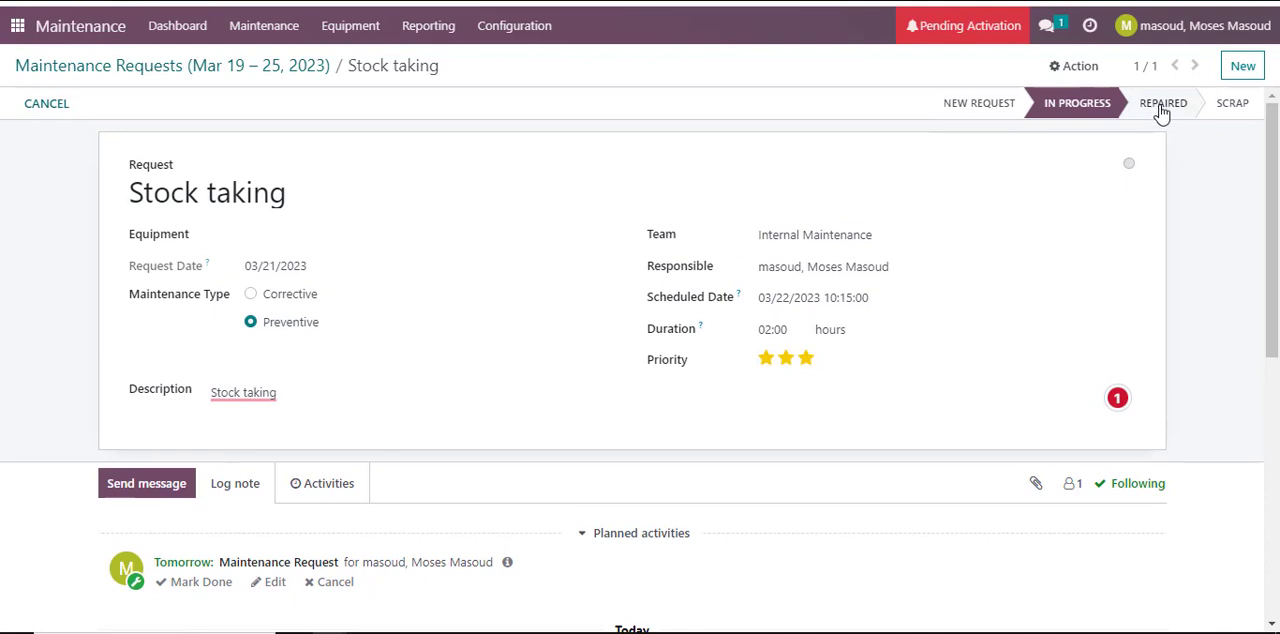
left_click(1162, 104)
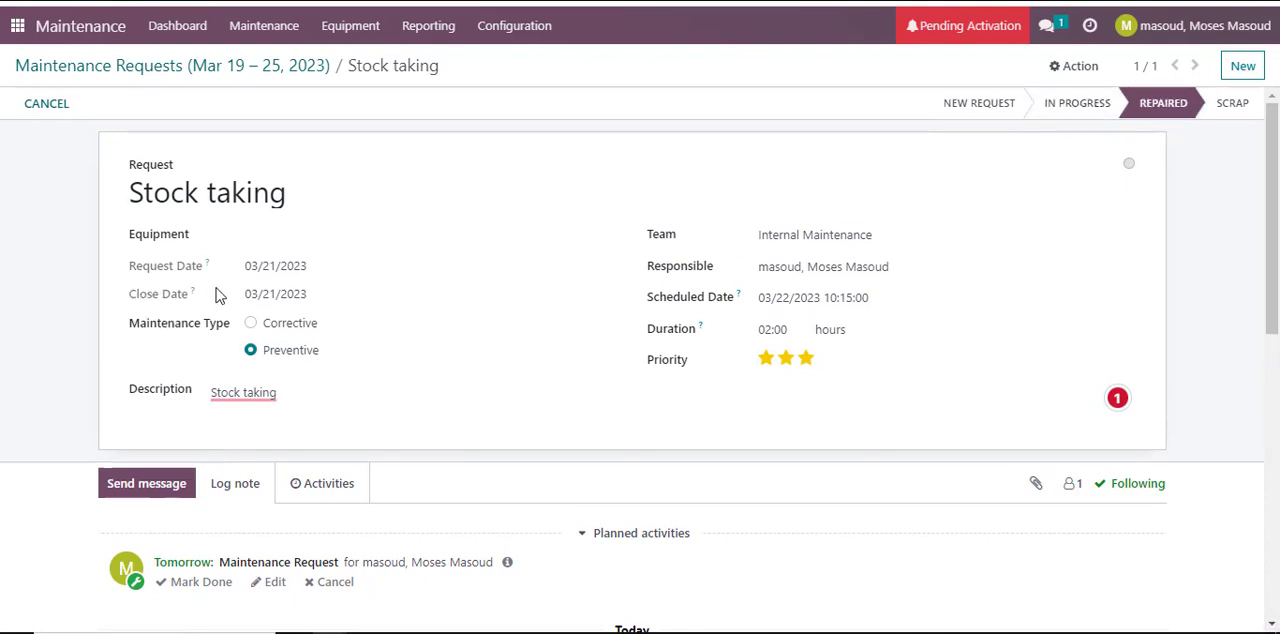
mouse_move(1084, 372)
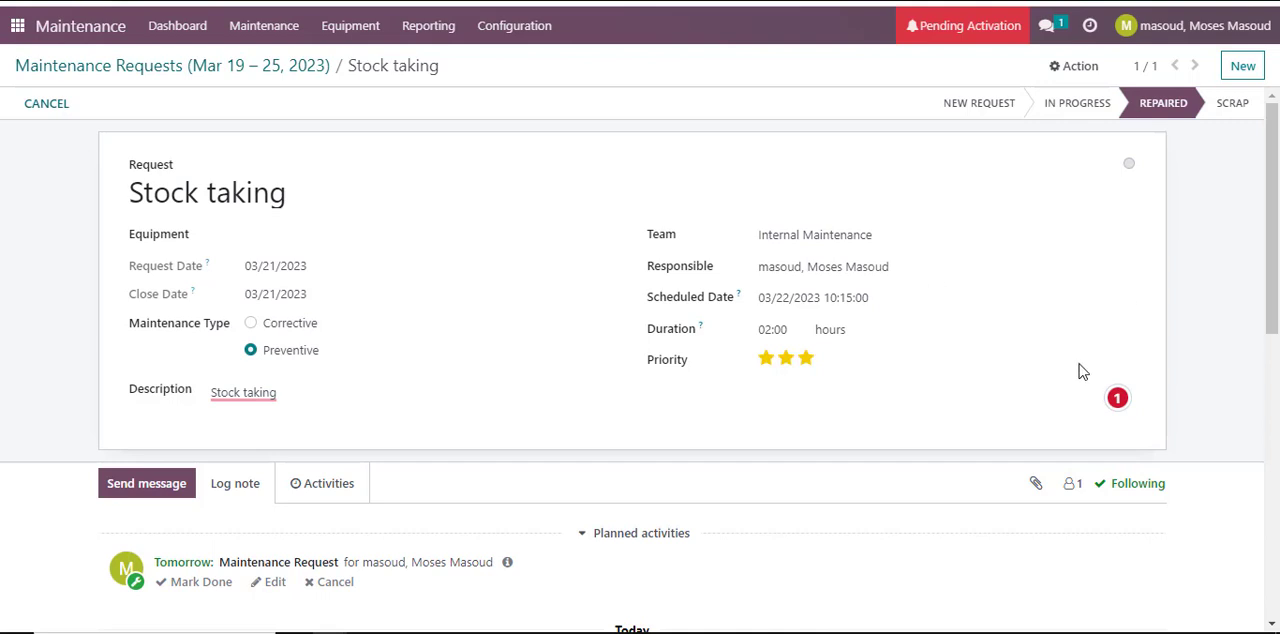
mouse_move(1232, 104)
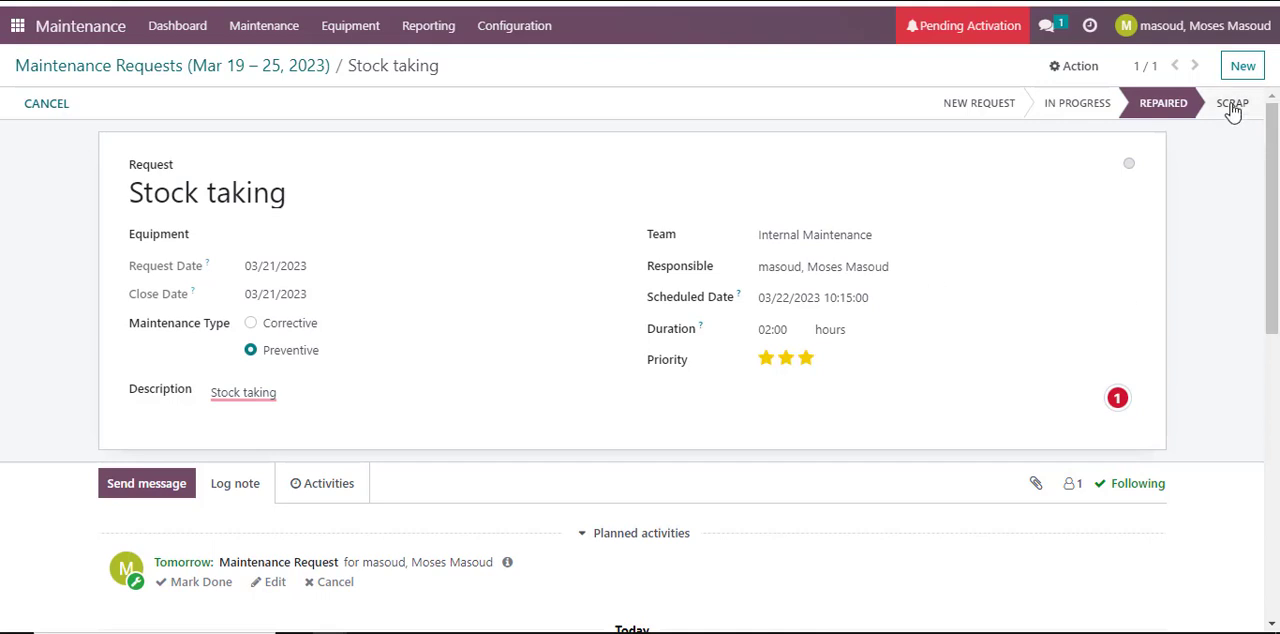
left_click(1232, 104)
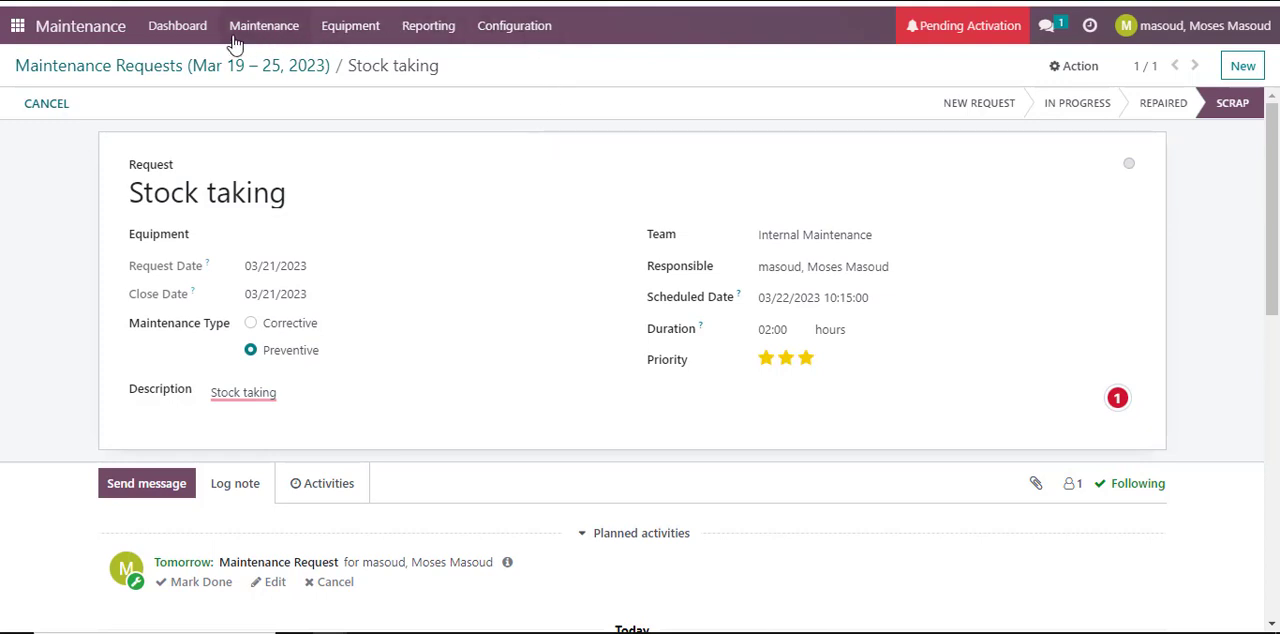
left_click(264, 24)
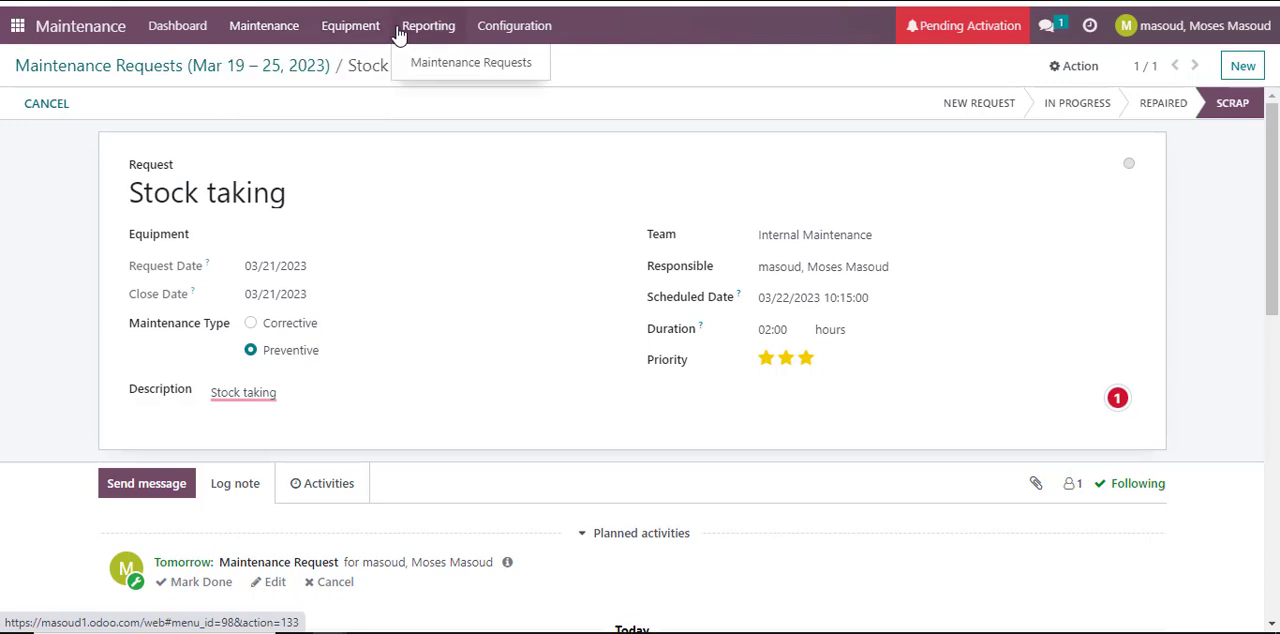
mouse_move(424, 60)
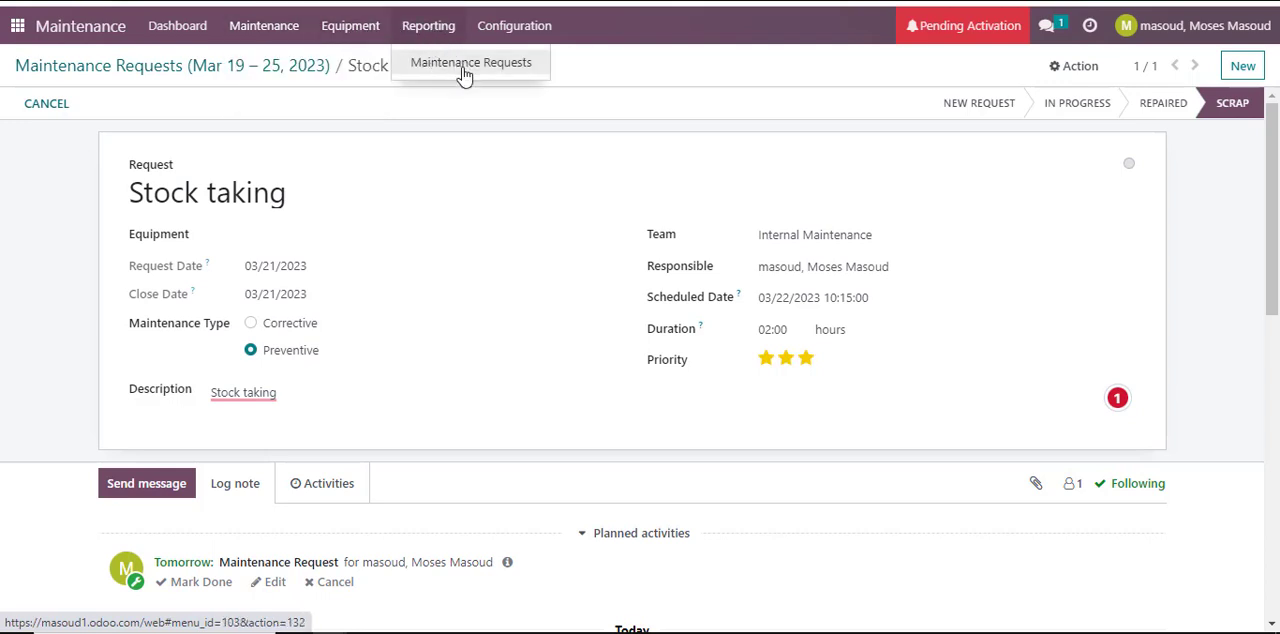
left_click(514, 24)
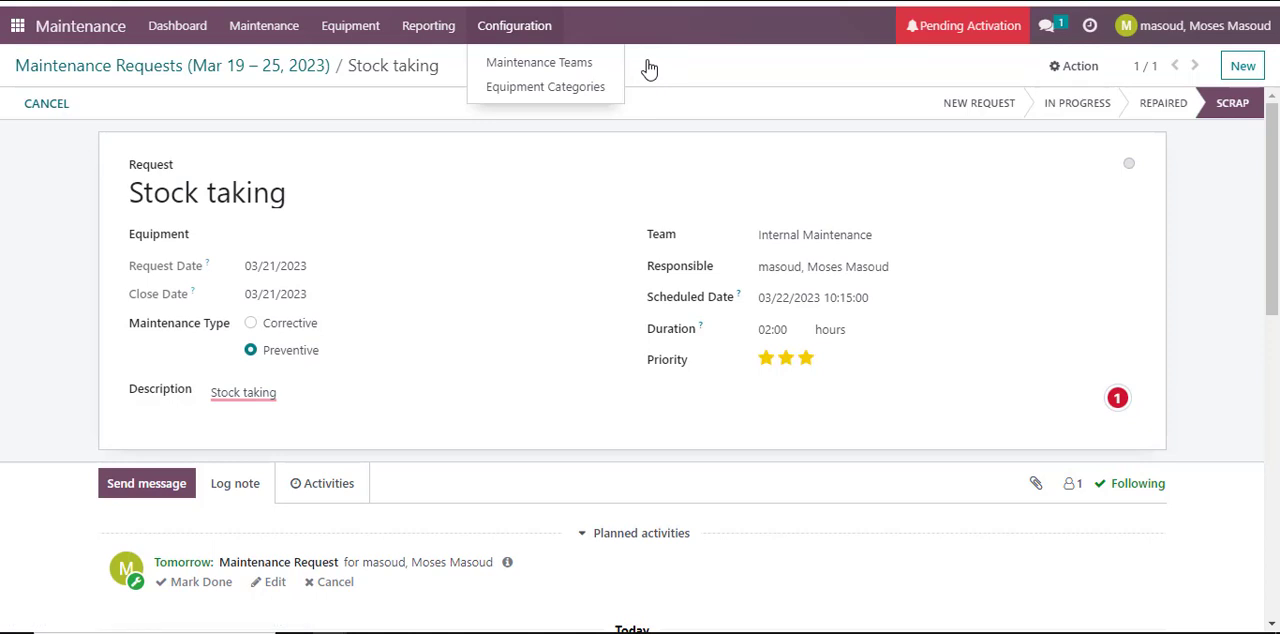
mouse_move(756, 68)
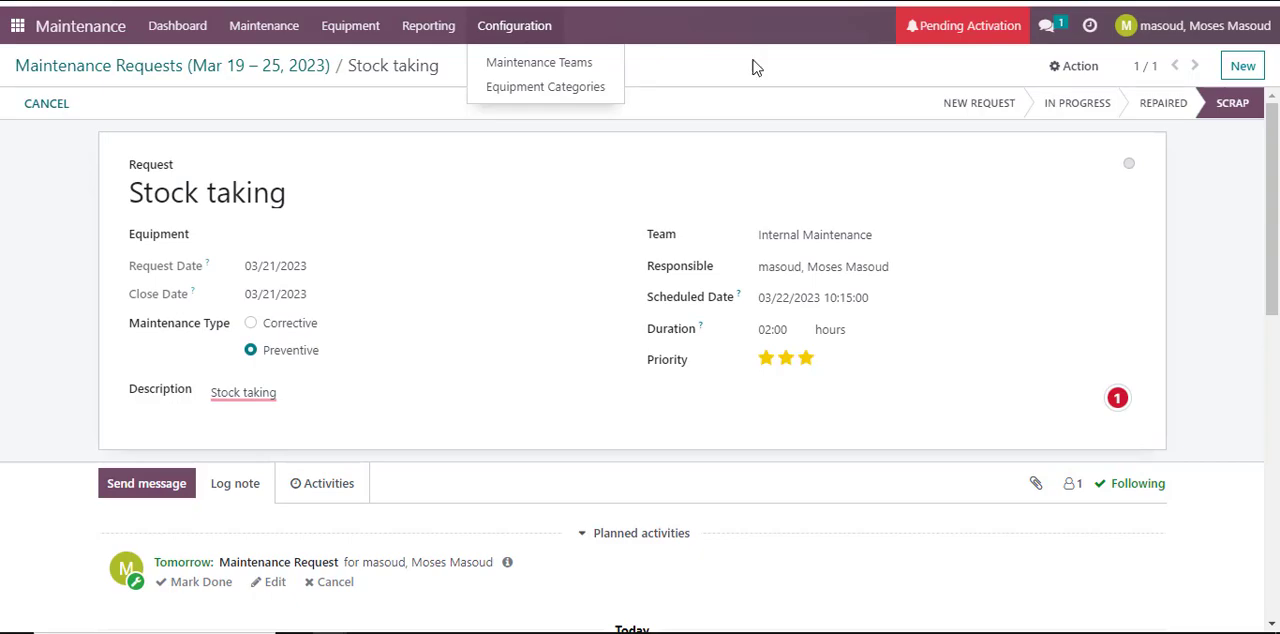